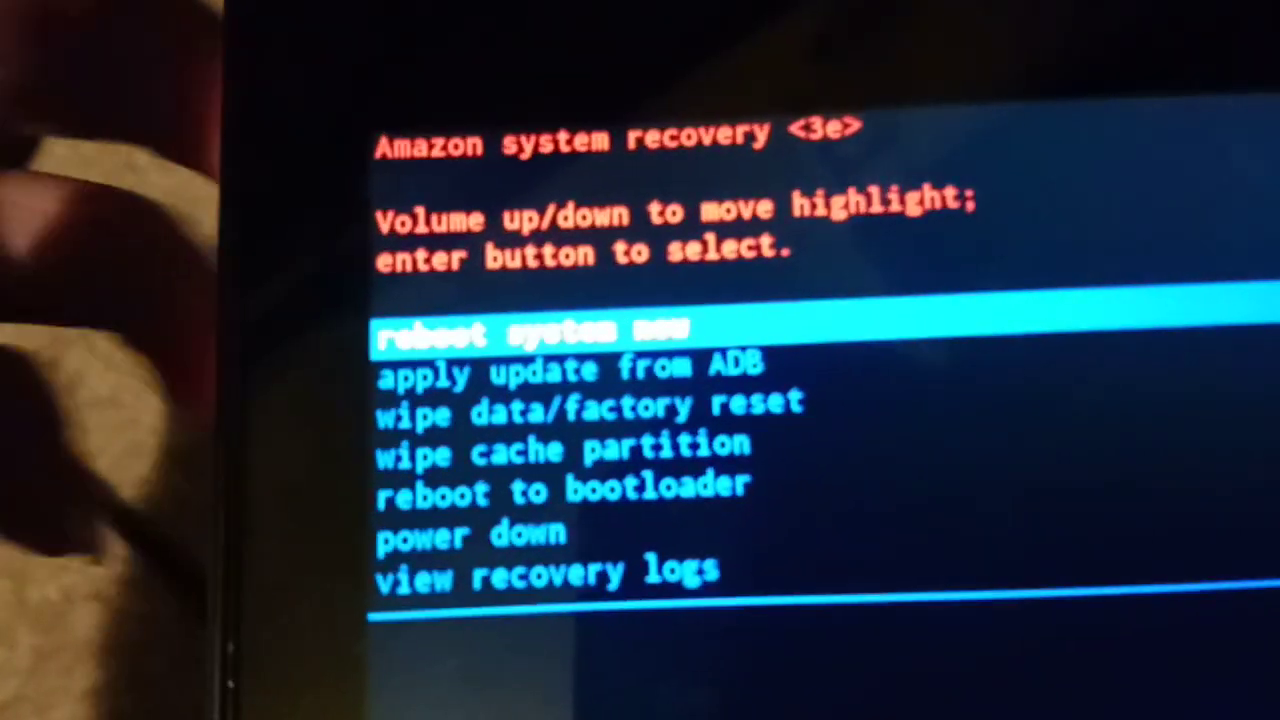
# - Highlight and select 'apply update from ADB' in the recovery menu
pyautogui.press('VolumeDown')
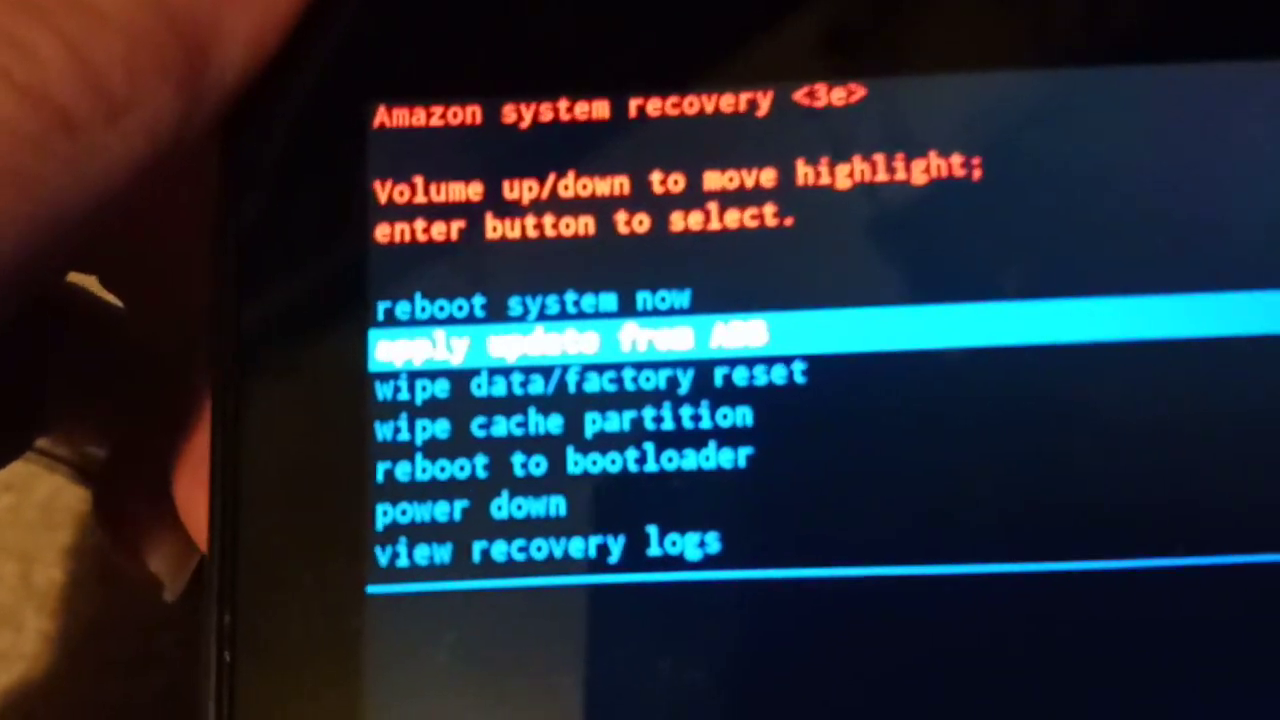
pyautogui.press('VolumeDown')
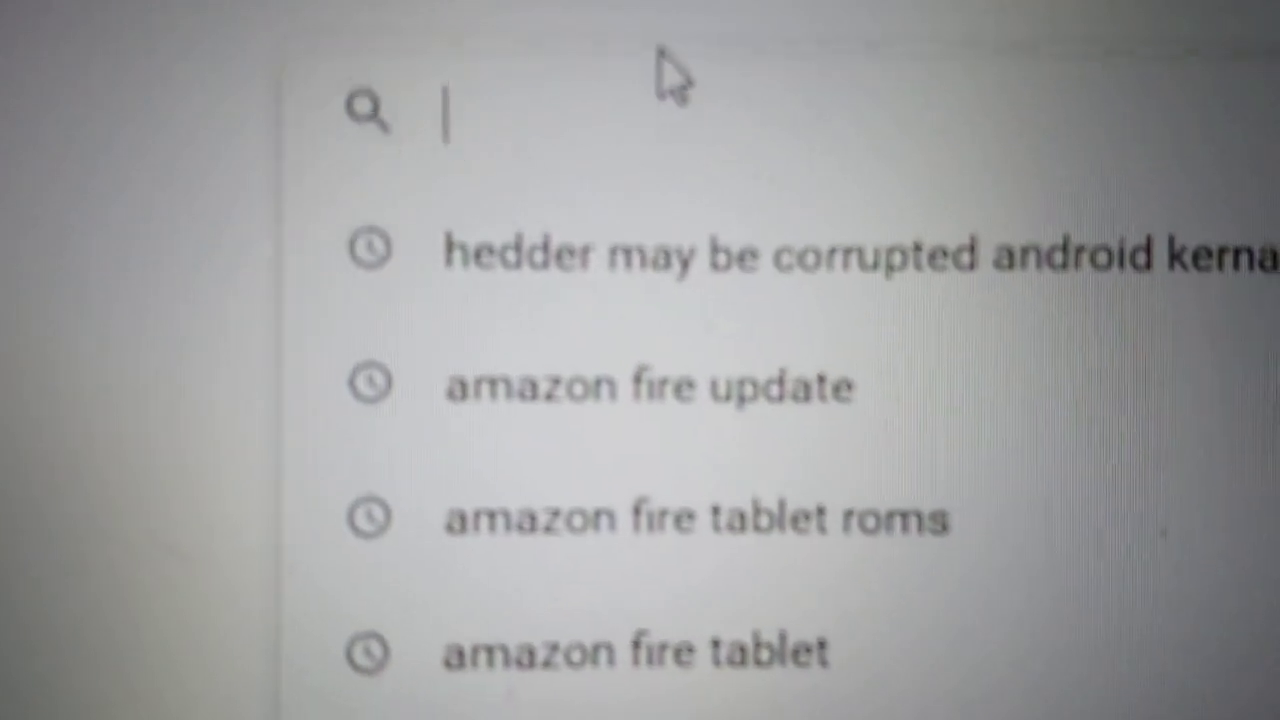
# - Search 'amazon fire update' and scroll Amazon's Fire Tablet Software Updates page to the downloads
pyautogui.click(648, 385)
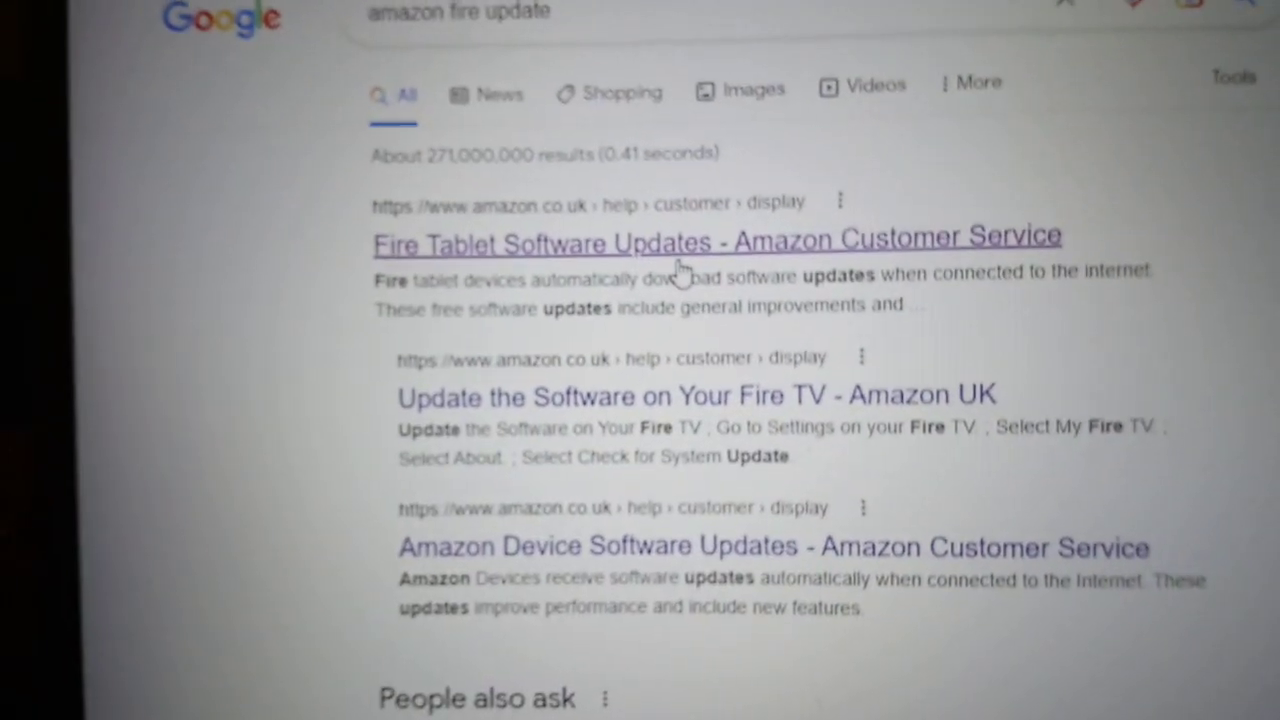
pyautogui.click(717, 238)
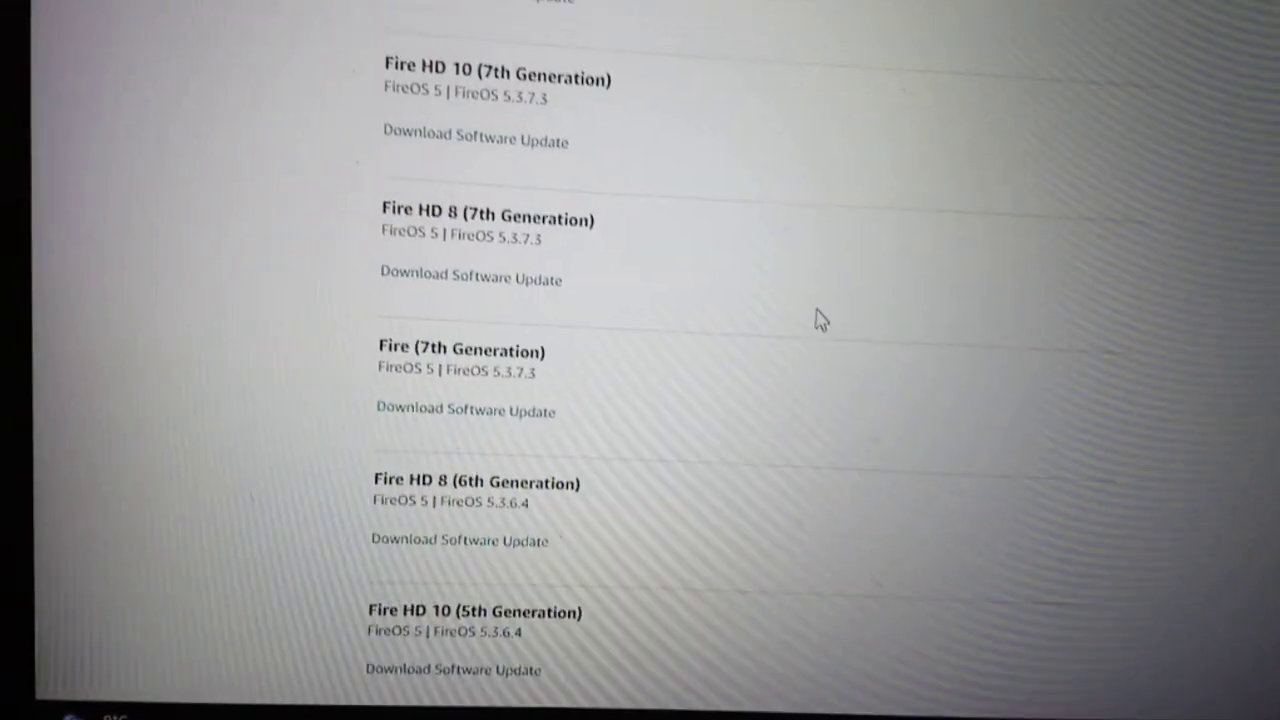
pyautogui.scroll(-3)
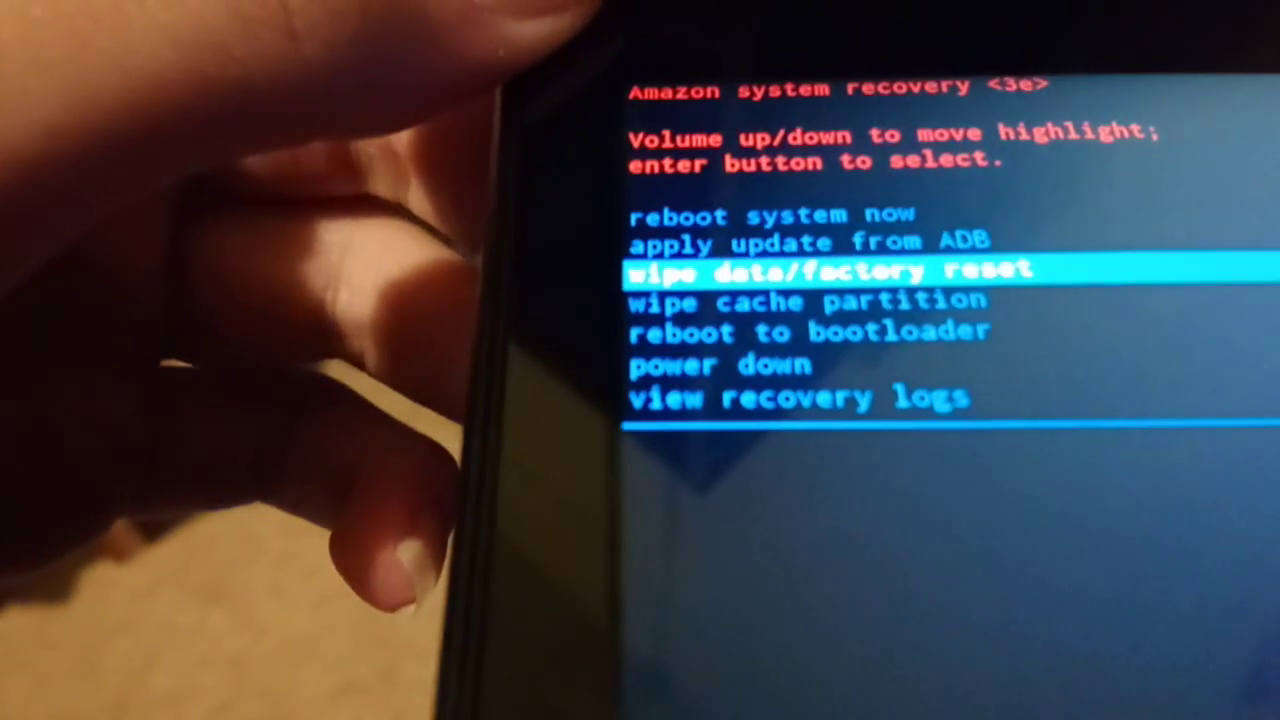
# - Choose 'reboot system now' from the recovery menu
pyautogui.press('enter')
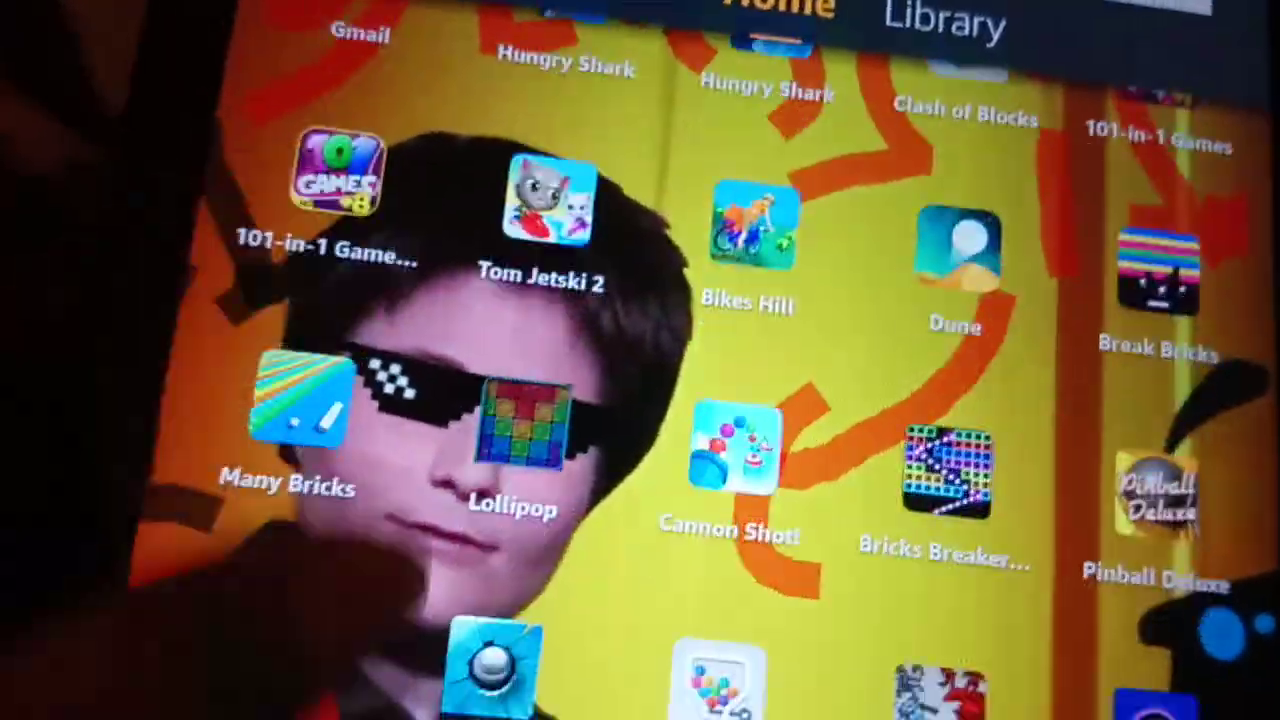
# - Scroll the Fire OS home screen to confirm the installed games are still present
pyautogui.scroll(-3)
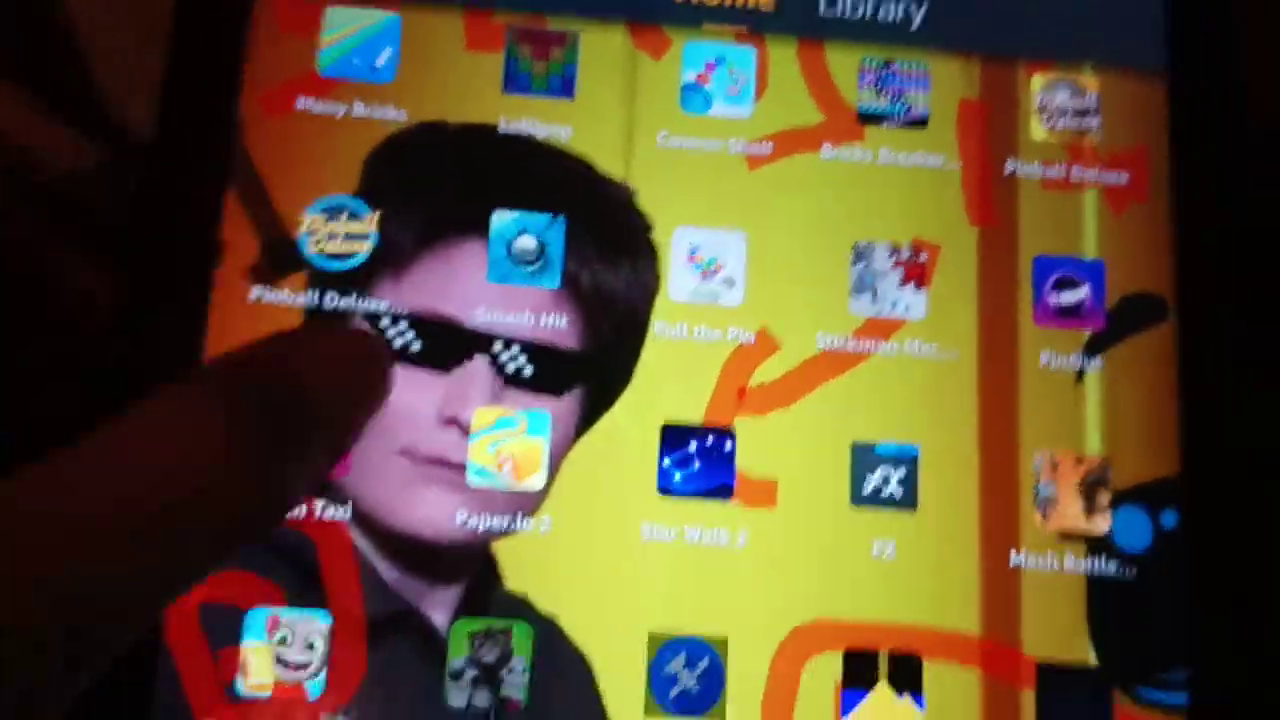